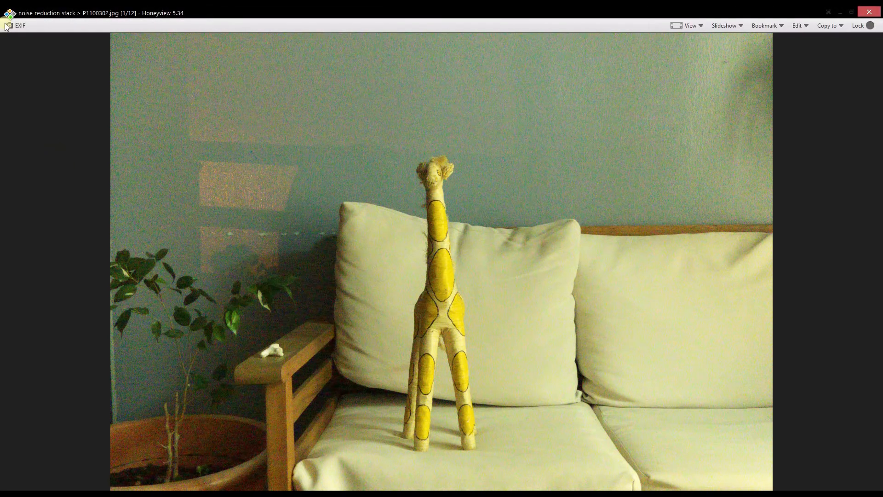
Step: Show the single shot's EXIF overlay with ISO 3200, f/2.8 and 0.4 s exposure
{"action": "left_click", "coordinate": [17, 26]}
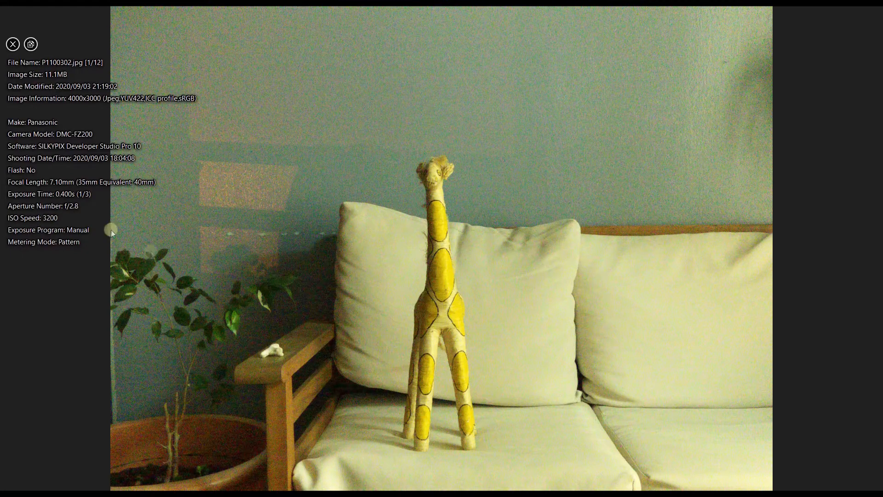
{"action": "mouse_move", "coordinate": [192, 358]}
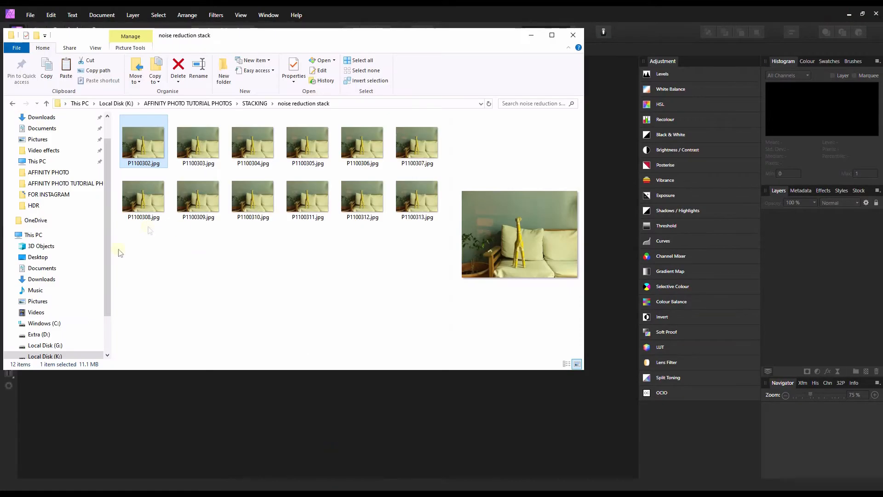
{"action": "mouse_move", "coordinate": [235, 168]}
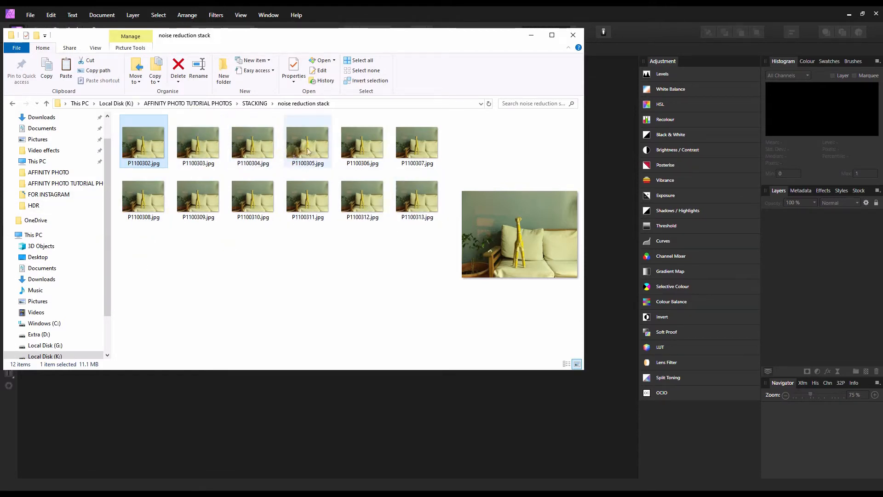
{"action": "mouse_move", "coordinate": [362, 143]}
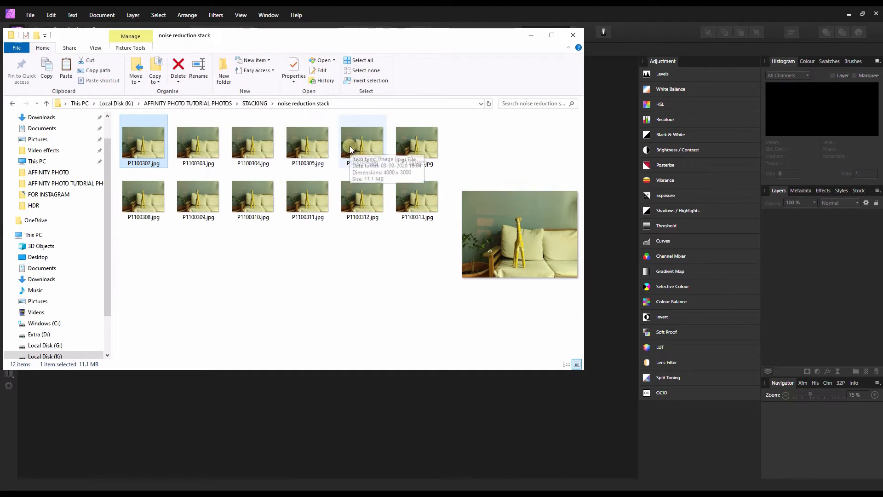
{"action": "mouse_move", "coordinate": [540, 12]}
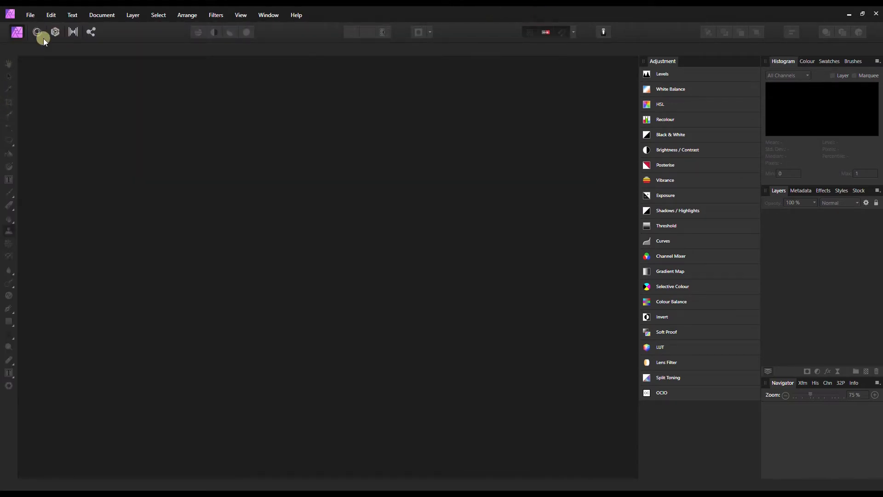
Step: Build a new auto-aligned stack from the twelve shots in the noise reduction stack folder
{"action": "left_click", "coordinate": [29, 15]}
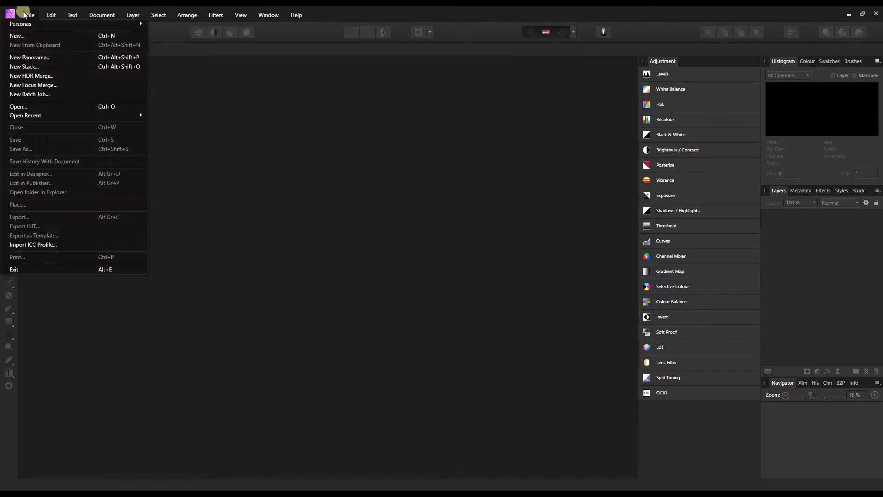
{"action": "mouse_move", "coordinate": [24, 66]}
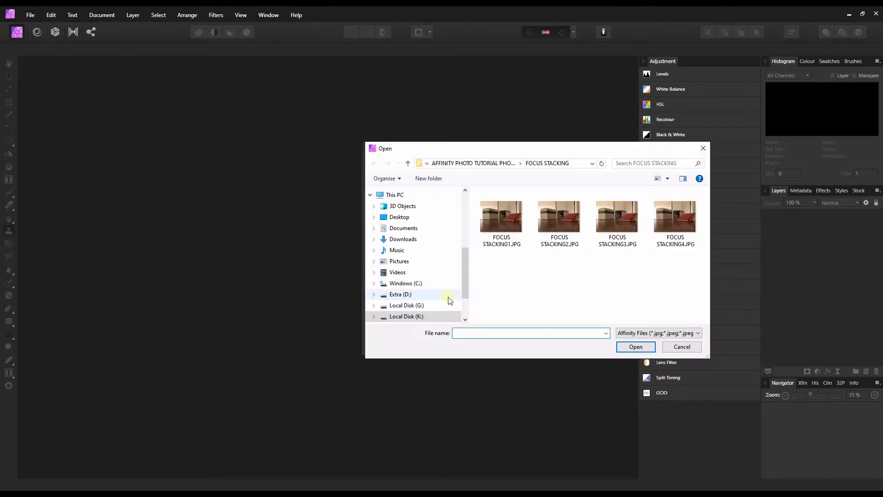
{"action": "left_click", "coordinate": [407, 163]}
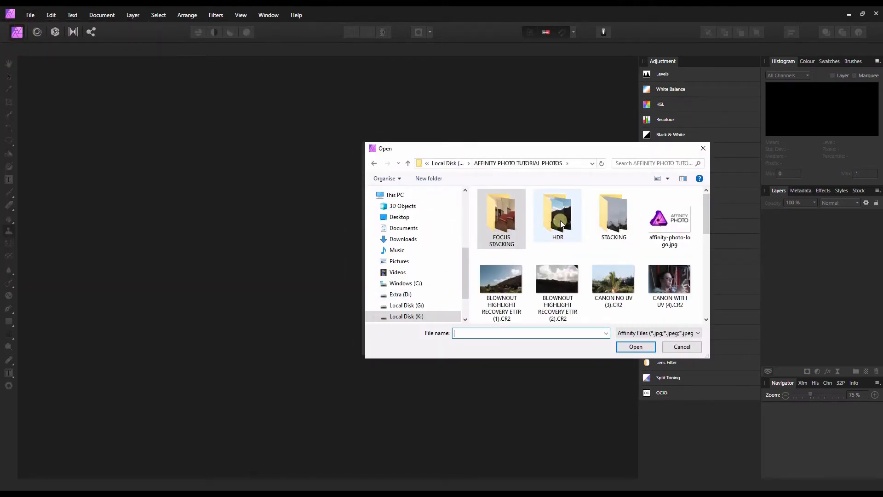
{"action": "double_click", "coordinate": [613, 215]}
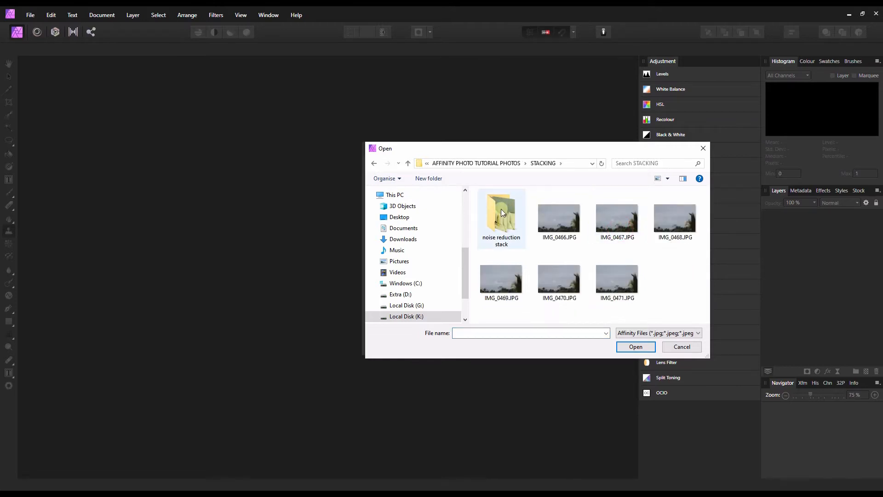
{"action": "double_click", "coordinate": [500, 214]}
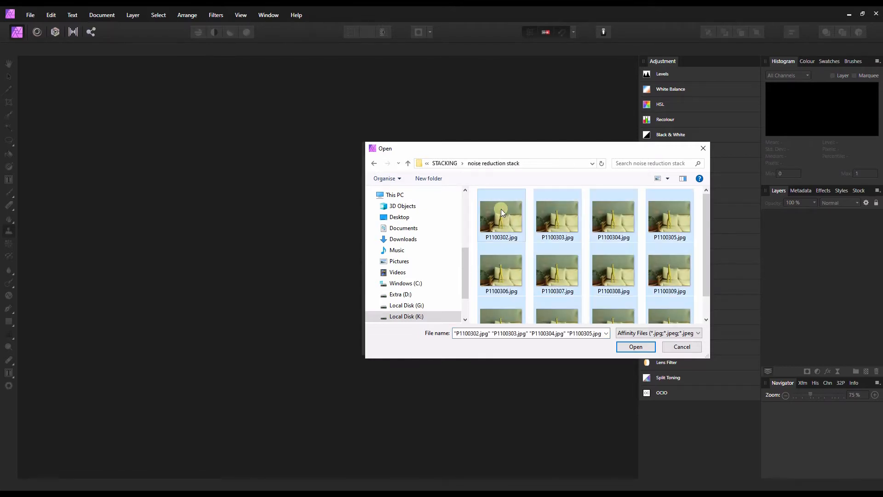
{"action": "left_click", "coordinate": [635, 346]}
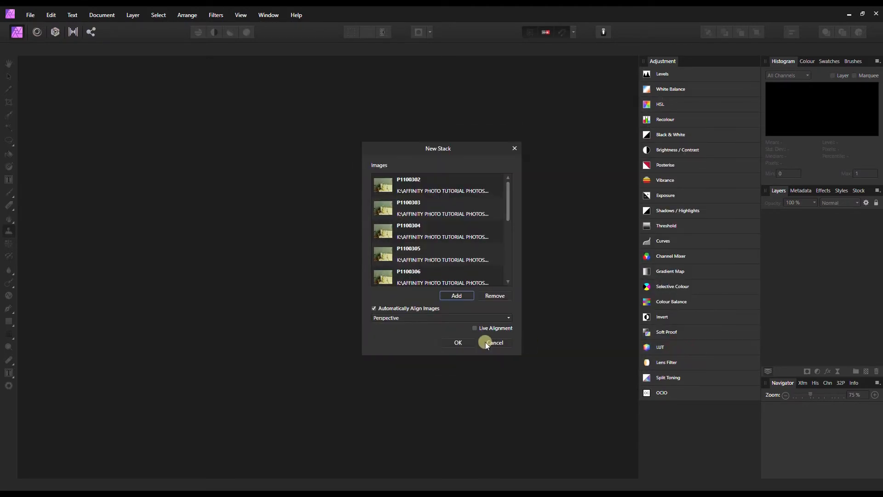
{"action": "left_click", "coordinate": [458, 342]}
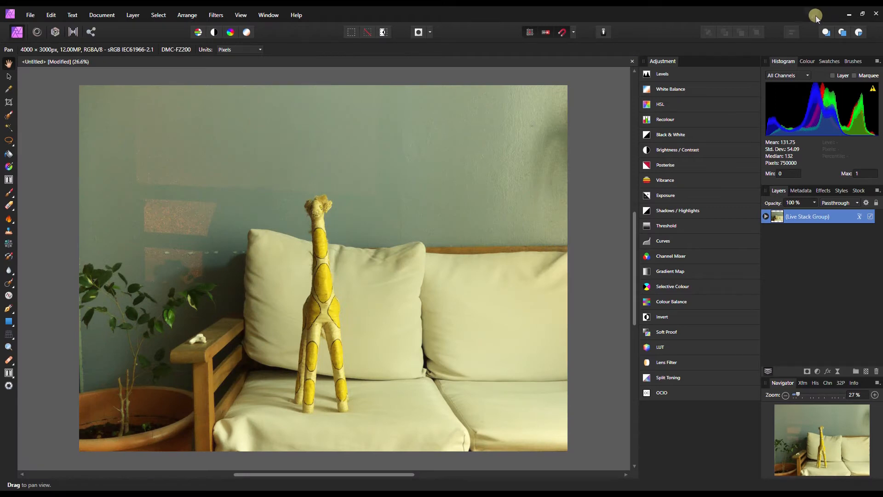
{"action": "mouse_move", "coordinate": [321, 259]}
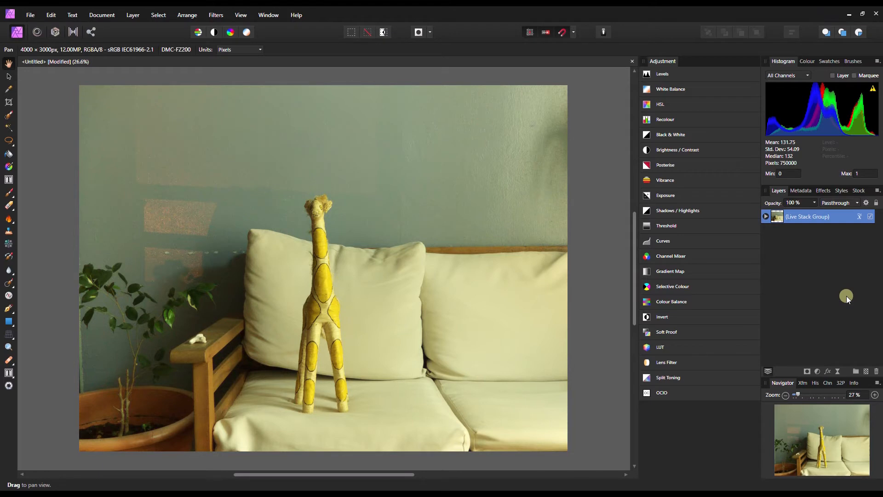
{"action": "mouse_move", "coordinate": [864, 347]}
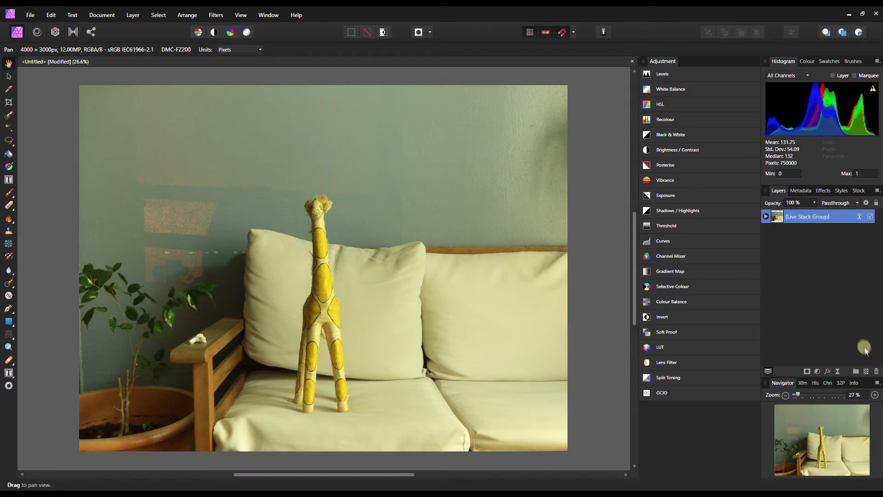
Step: Magnify the noisy single shot in Honeyview, then return to the stacked document for a full-size look
{"action": "left_click", "coordinate": [875, 395]}
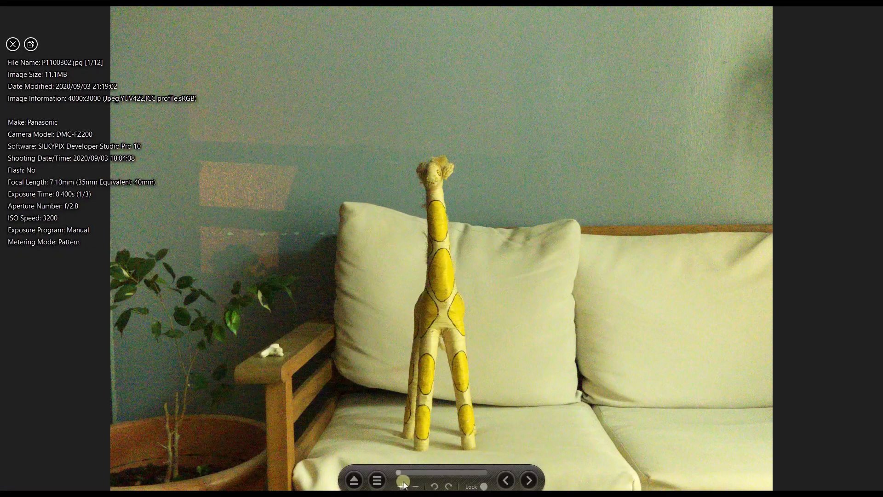
{"action": "left_click", "coordinate": [401, 487]}
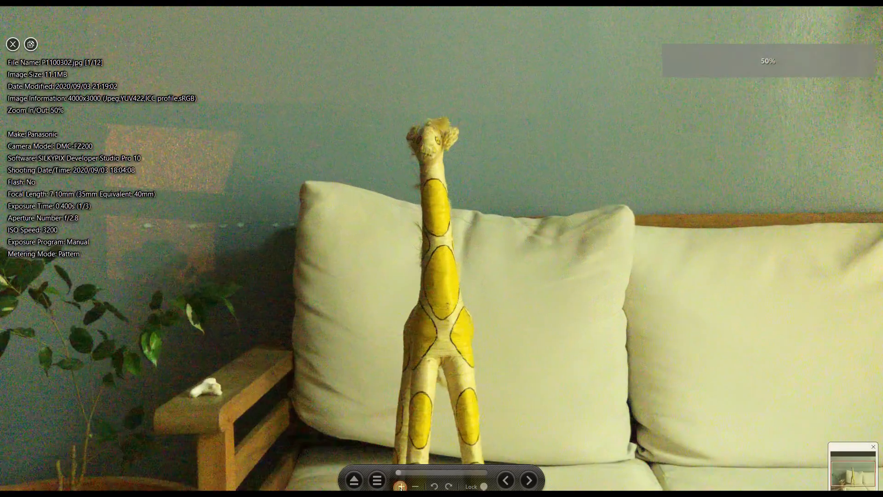
{"action": "left_click", "coordinate": [400, 485]}
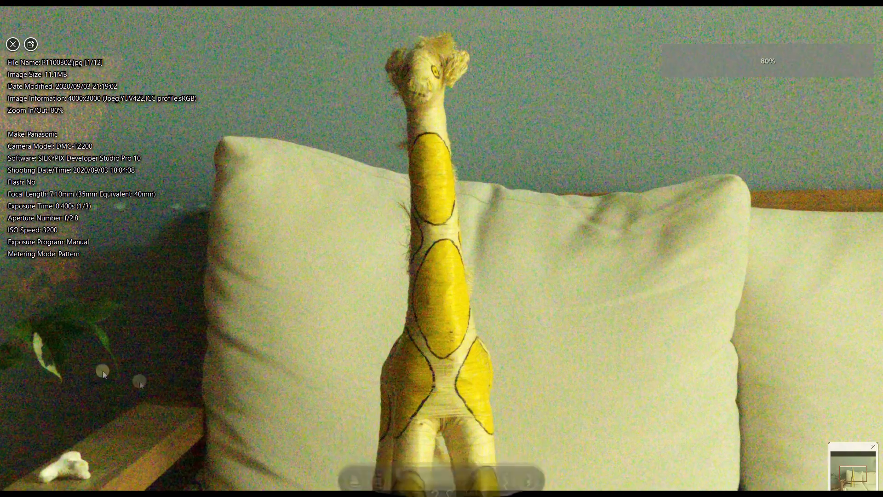
{"action": "left_click_drag", "start_coordinate": [104, 374], "coordinate": [255, 373]}
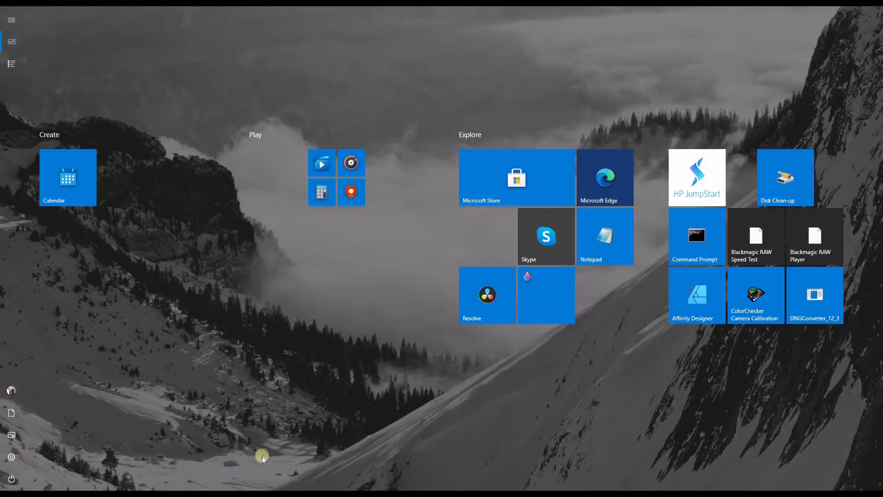
{"action": "left_click", "coordinate": [696, 295]}
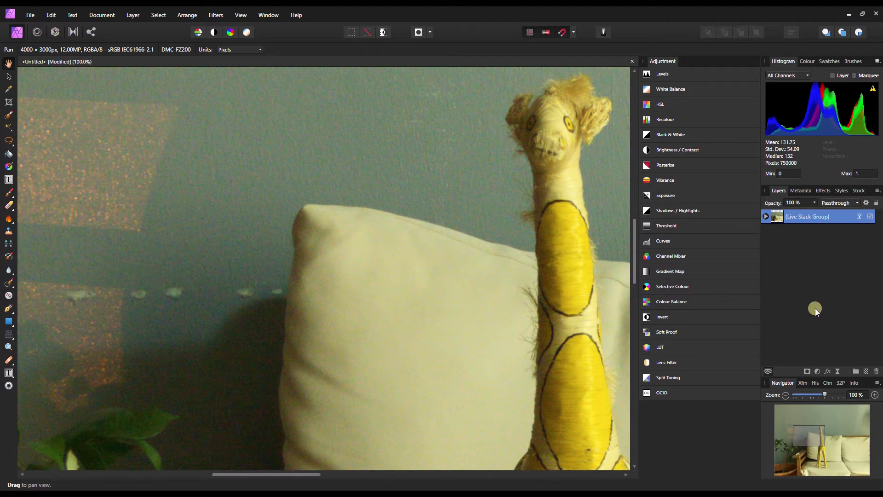
{"action": "left_click", "coordinate": [858, 216]}
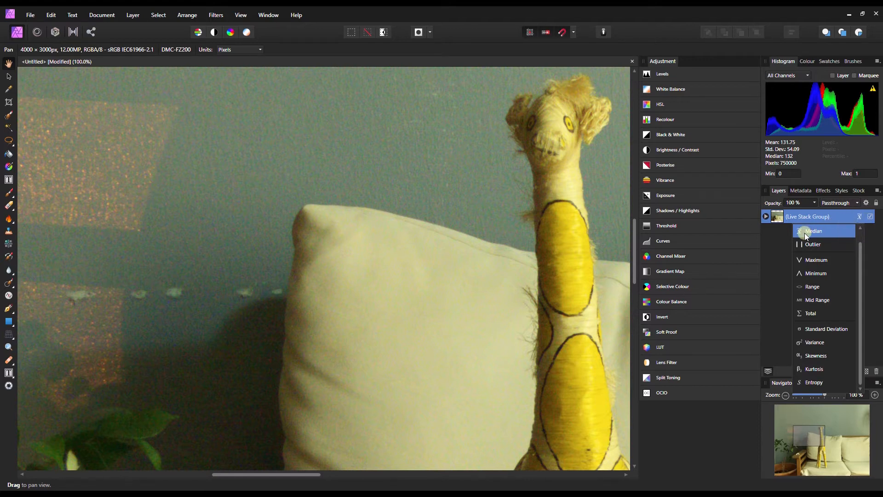
{"action": "left_click", "coordinate": [813, 244]}
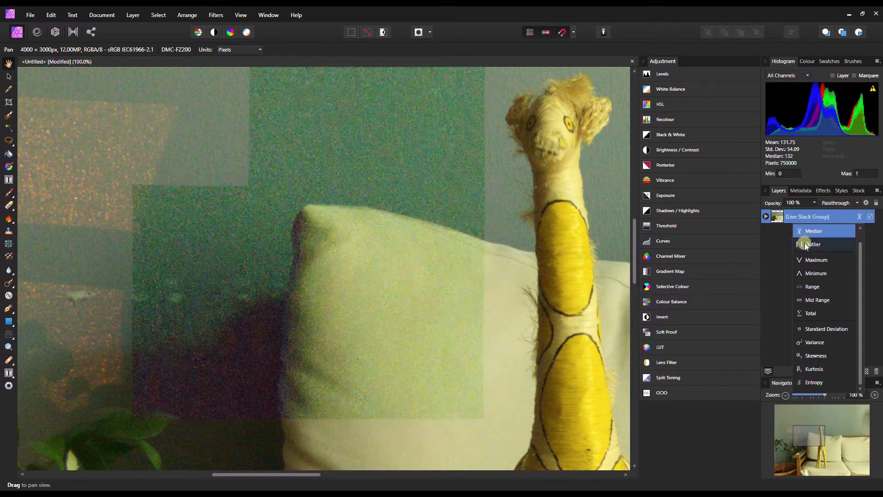
{"action": "left_click", "coordinate": [811, 230]}
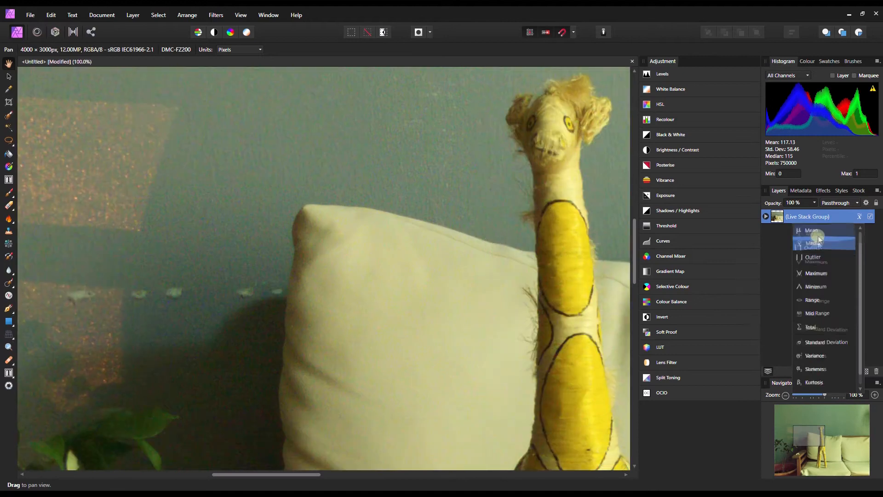
{"action": "left_click", "coordinate": [814, 244]}
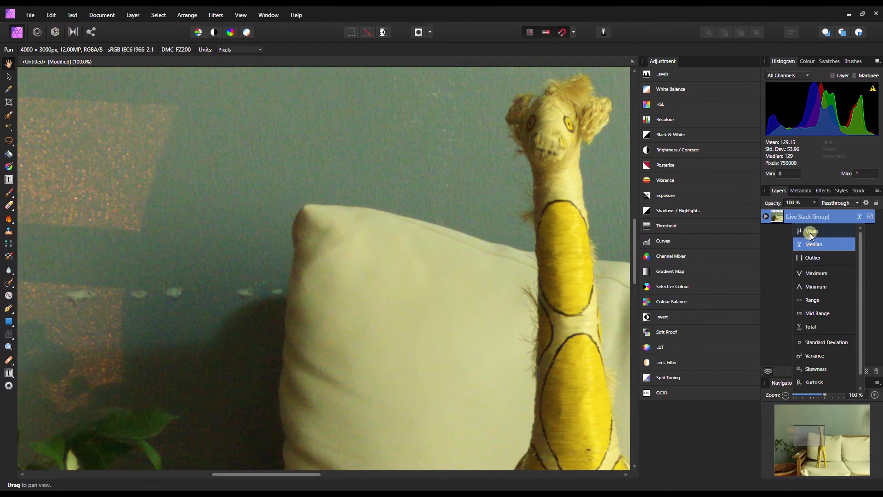
{"action": "left_click", "coordinate": [811, 231]}
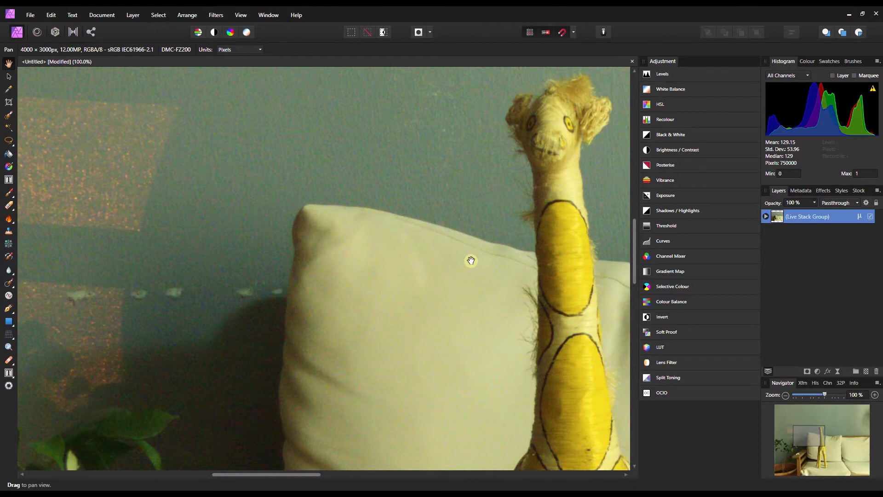
{"action": "mouse_move", "coordinate": [509, 219]}
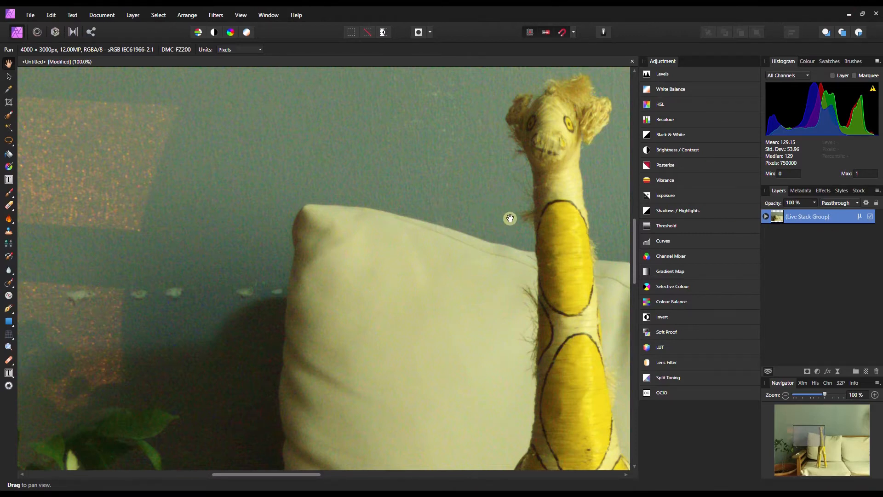
{"action": "mouse_move", "coordinate": [742, 216]}
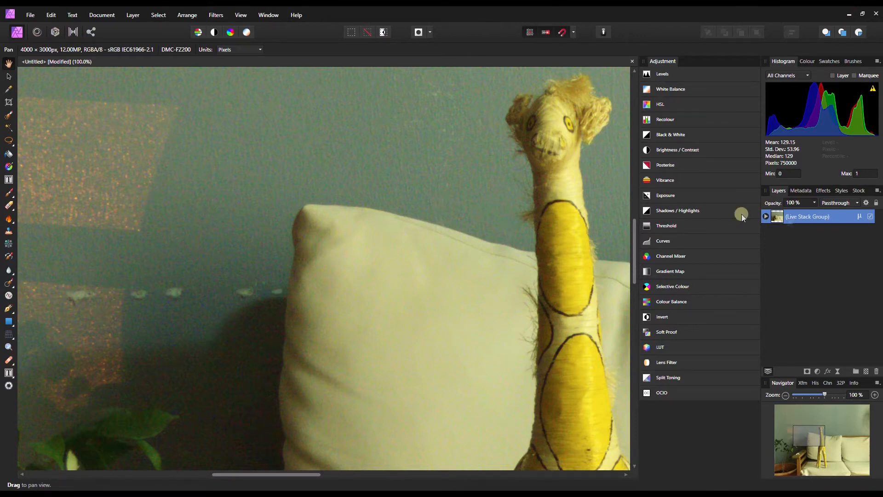
Step: Add a live denoise to the stack with luminance at 0% and colour noise reduction around 6%
{"action": "left_click", "coordinate": [837, 370]}
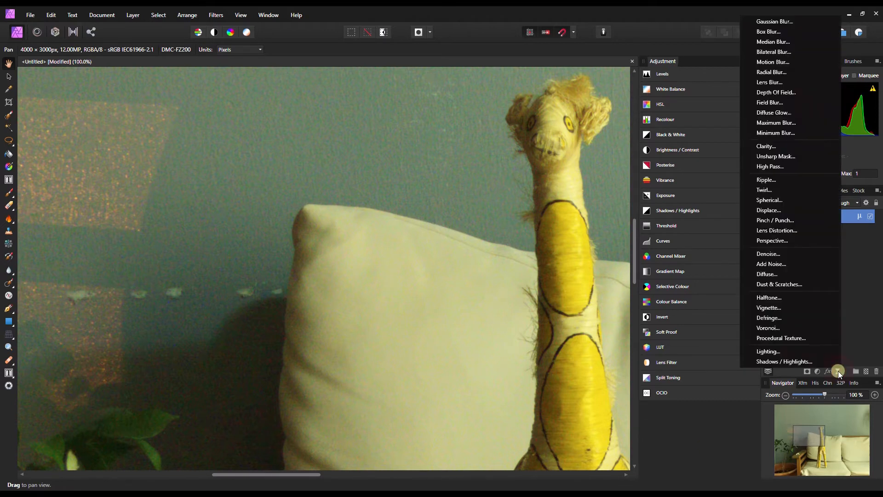
{"action": "mouse_move", "coordinate": [783, 253]}
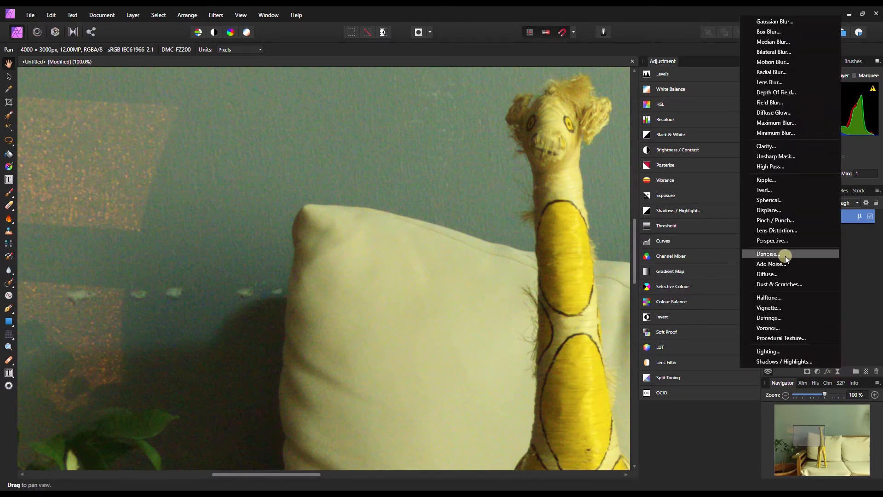
{"action": "left_click", "coordinate": [767, 254]}
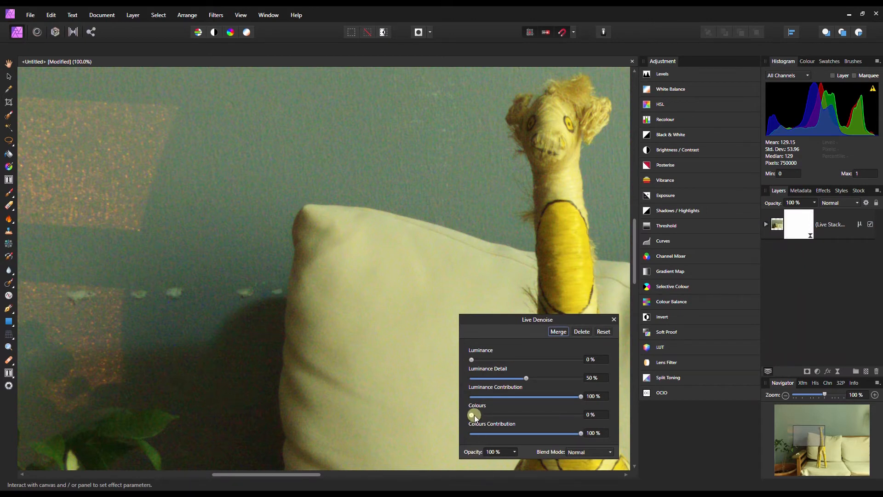
{"action": "left_click_drag", "start_coordinate": [471, 415], "coordinate": [476, 414]}
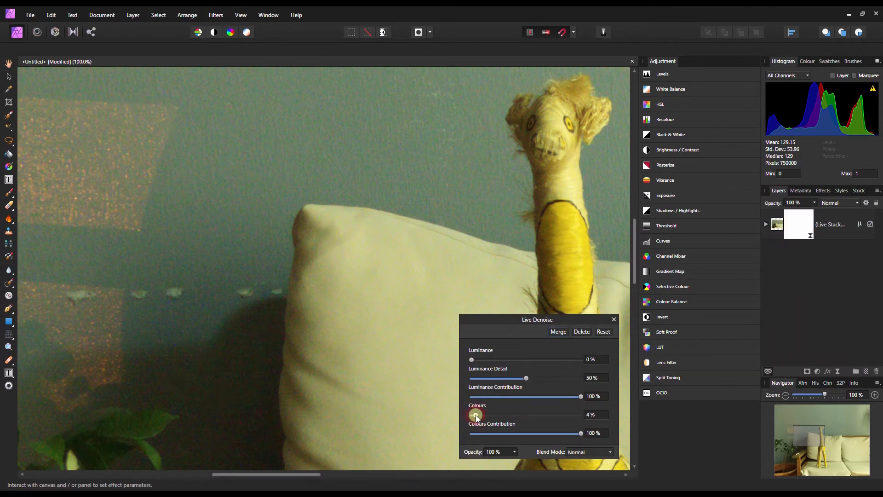
{"action": "left_click_drag", "start_coordinate": [474, 415], "coordinate": [481, 415]}
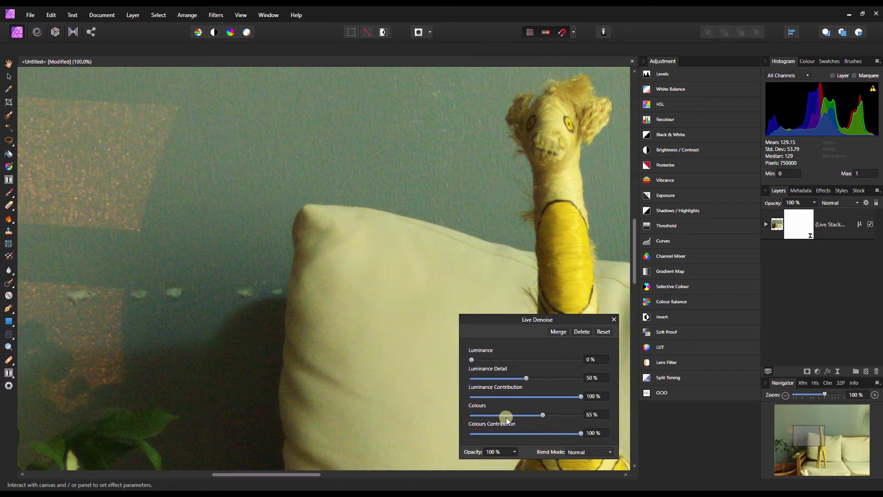
{"action": "left_click_drag", "start_coordinate": [505, 415], "coordinate": [497, 415]}
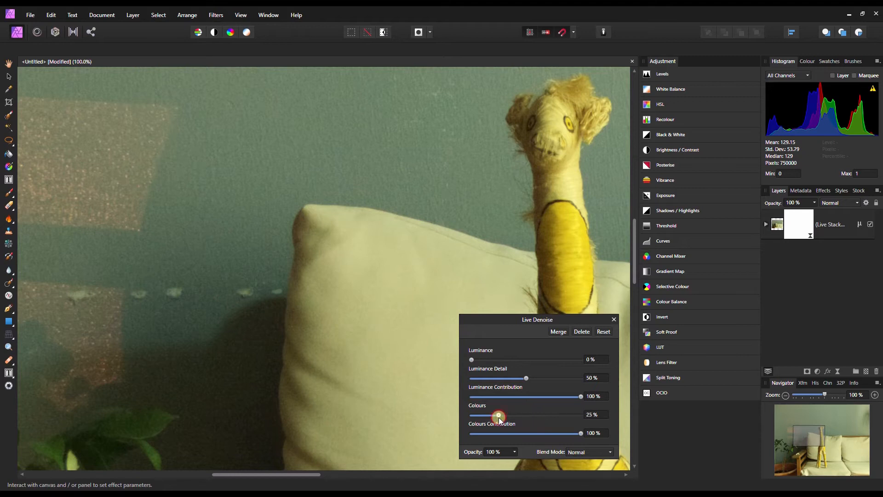
{"action": "left_click_drag", "start_coordinate": [499, 414], "coordinate": [485, 414]}
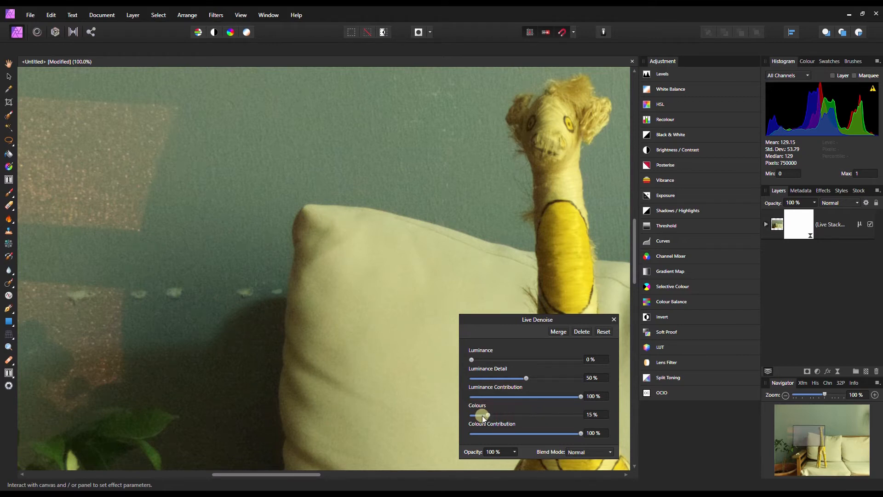
{"action": "left_click_drag", "start_coordinate": [486, 415], "coordinate": [478, 415]}
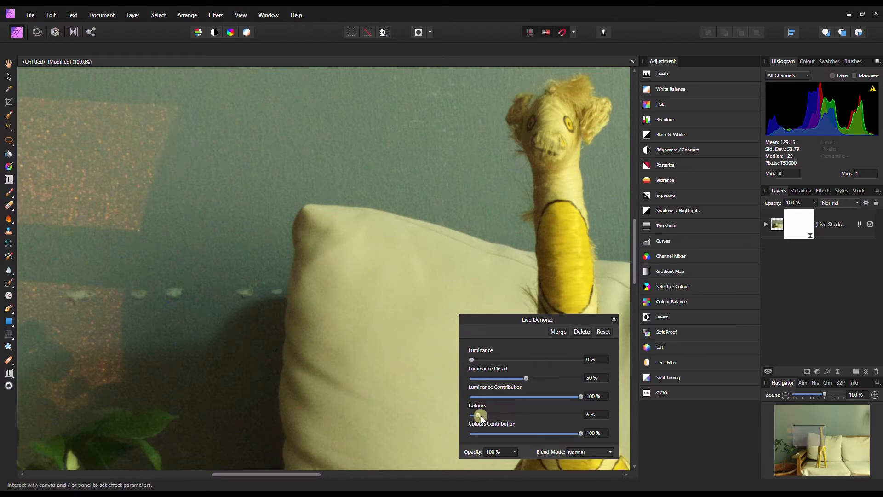
{"action": "left_click_drag", "start_coordinate": [479, 415], "coordinate": [481, 415]}
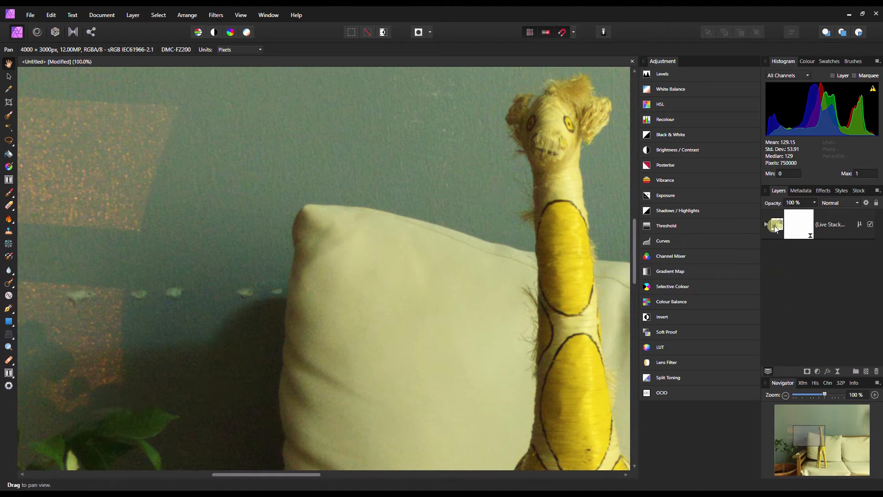
Step: Merge the visible live stack result into a new pixel layer
{"action": "right_click", "coordinate": [798, 225]}
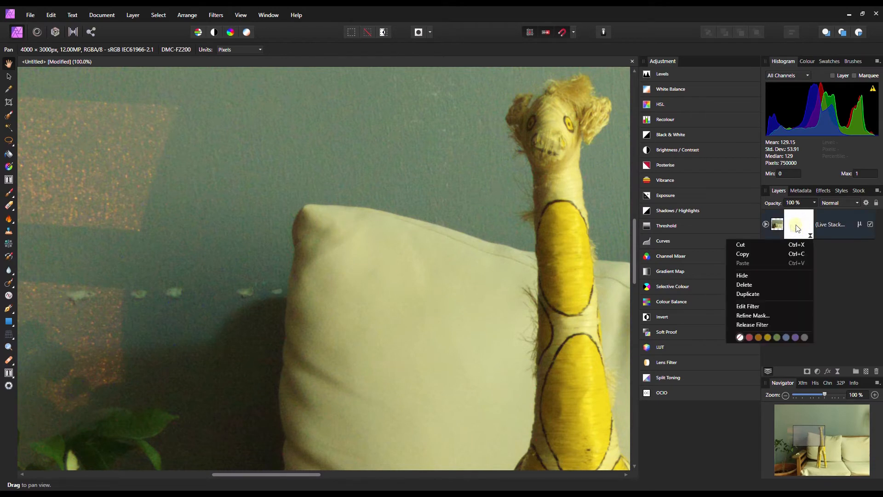
{"action": "left_click", "coordinate": [797, 225]}
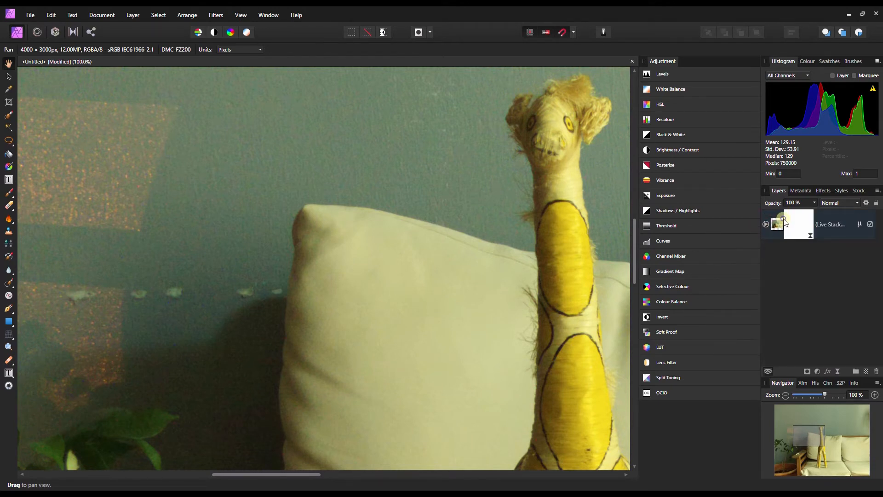
{"action": "right_click", "coordinate": [799, 224]}
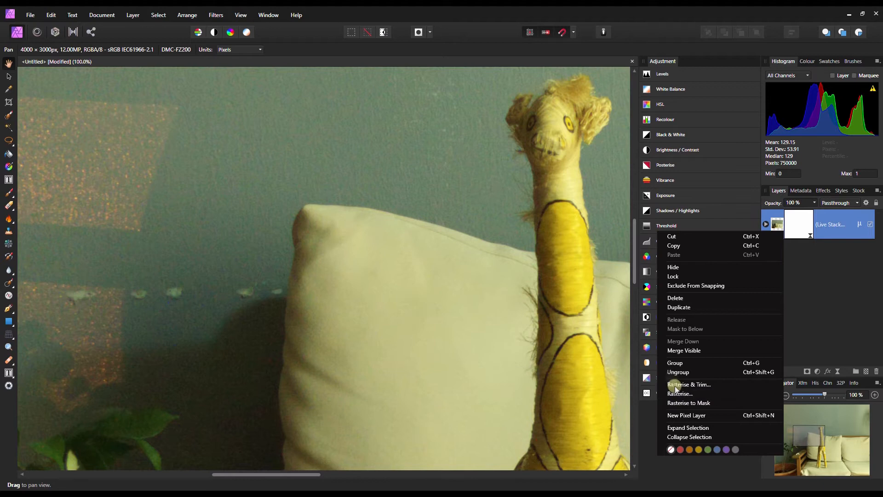
{"action": "left_click", "coordinate": [685, 349]}
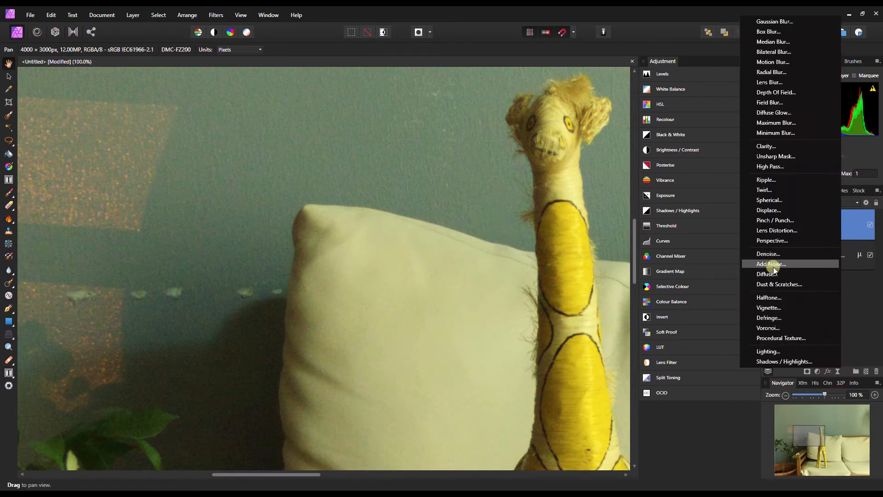
{"action": "mouse_move", "coordinate": [769, 167]}
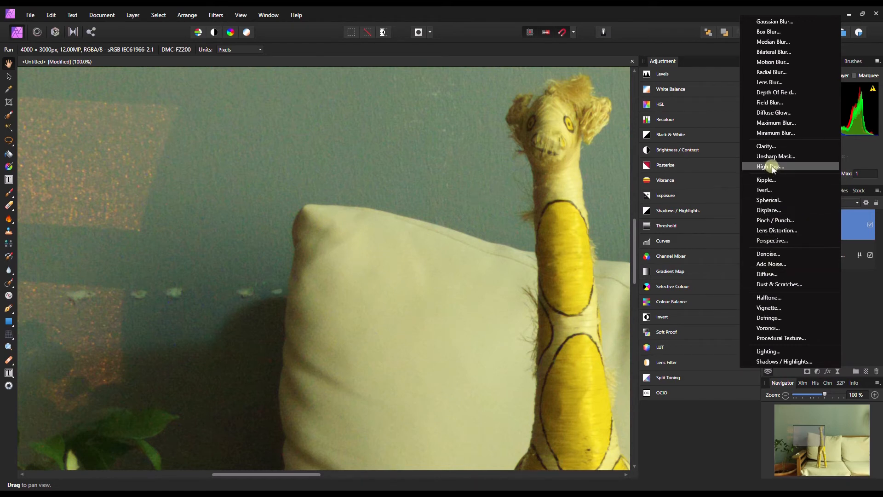
Step: Add a live high pass at about 0.8 px radius blended as Vivid Light, viewed at 75%
{"action": "left_click", "coordinate": [769, 166]}
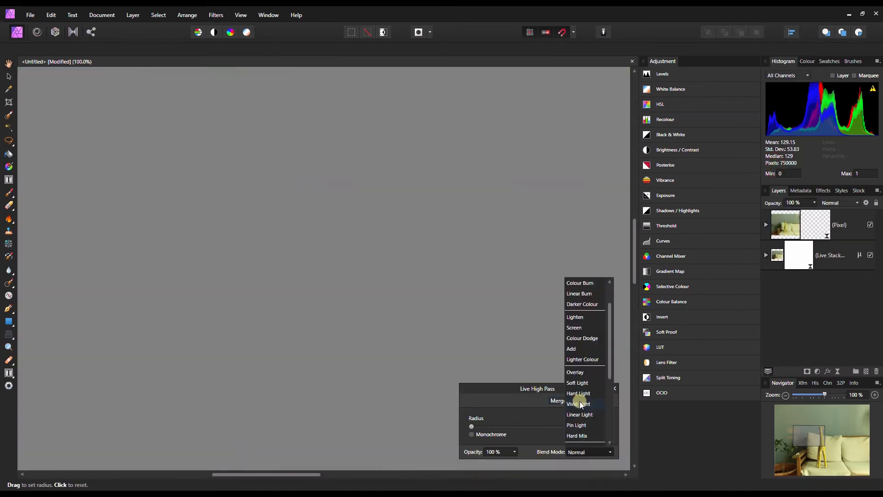
{"action": "left_click", "coordinate": [578, 404]}
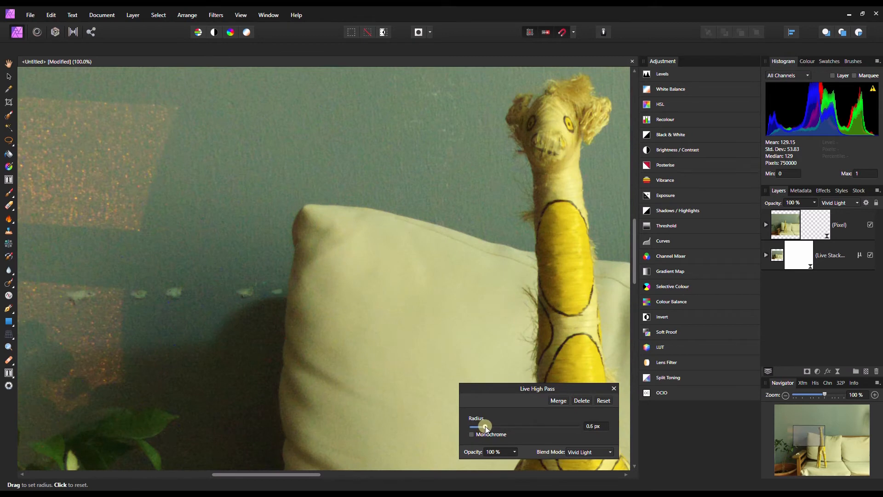
{"action": "left_click_drag", "start_coordinate": [486, 426], "coordinate": [491, 426]}
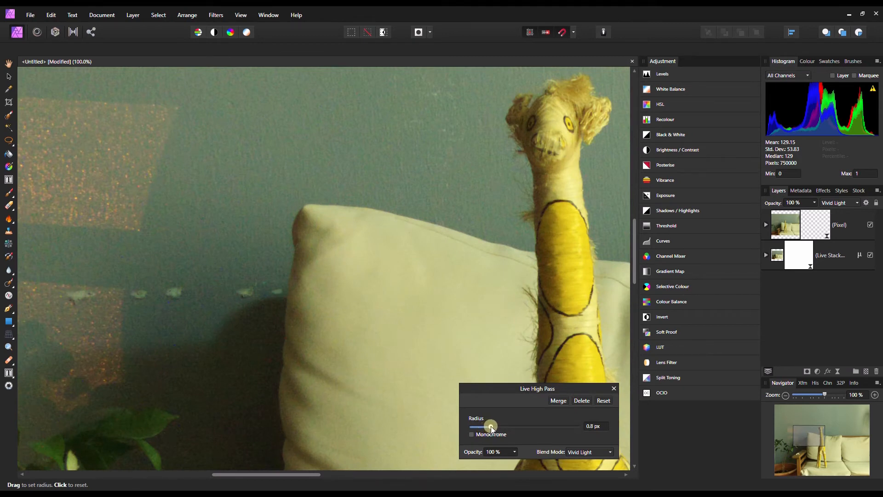
{"action": "left_click_drag", "start_coordinate": [490, 426], "coordinate": [495, 426]}
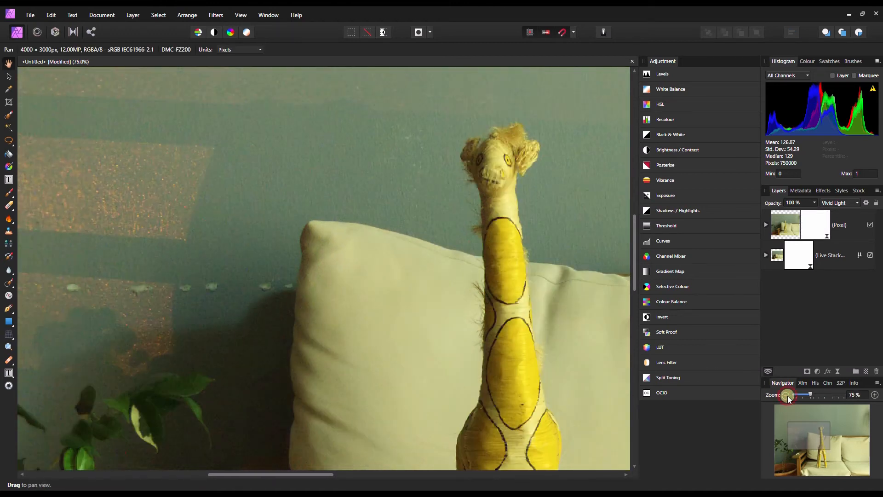
{"action": "left_click", "coordinate": [785, 395]}
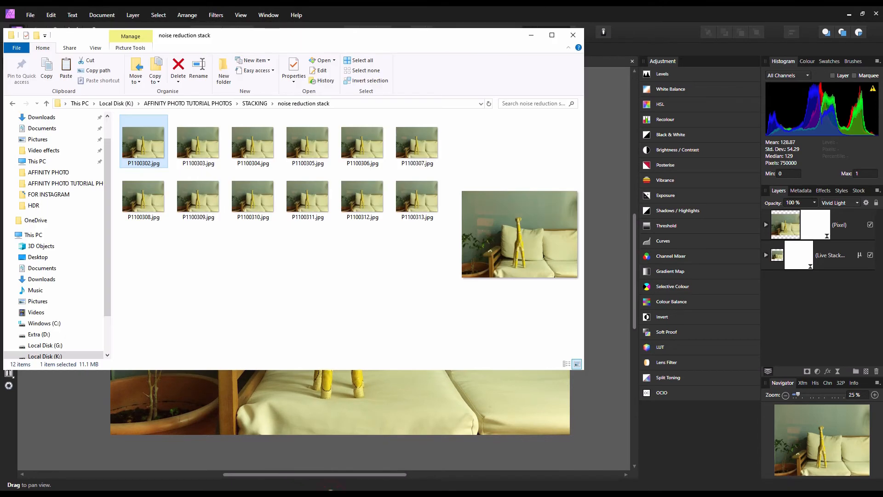
{"action": "mouse_move", "coordinate": [133, 146]}
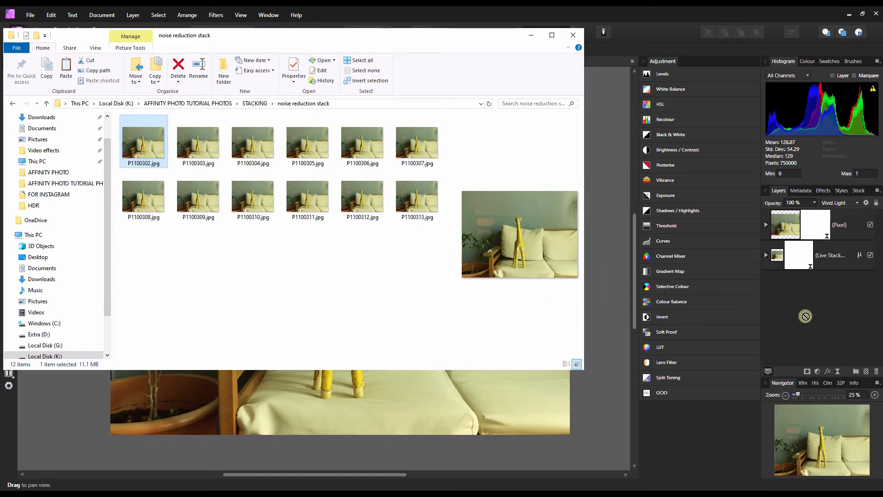
{"action": "mouse_move", "coordinate": [197, 140]}
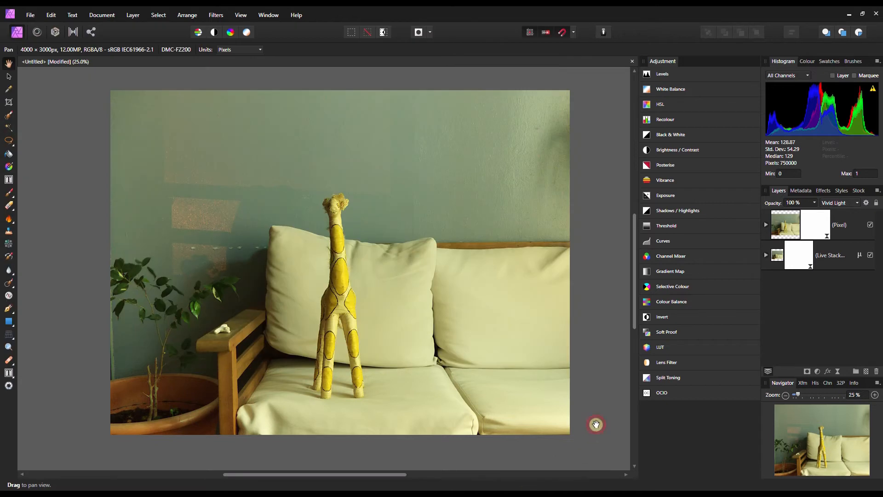
Step: Place a single noisy shot as its own layer above the stack for comparison
{"action": "left_click", "coordinate": [30, 14]}
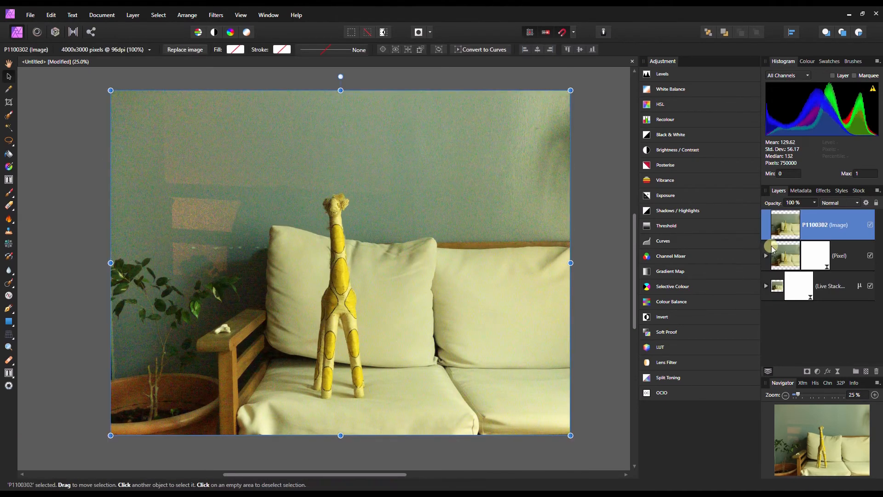
{"action": "left_click", "coordinate": [8, 64]}
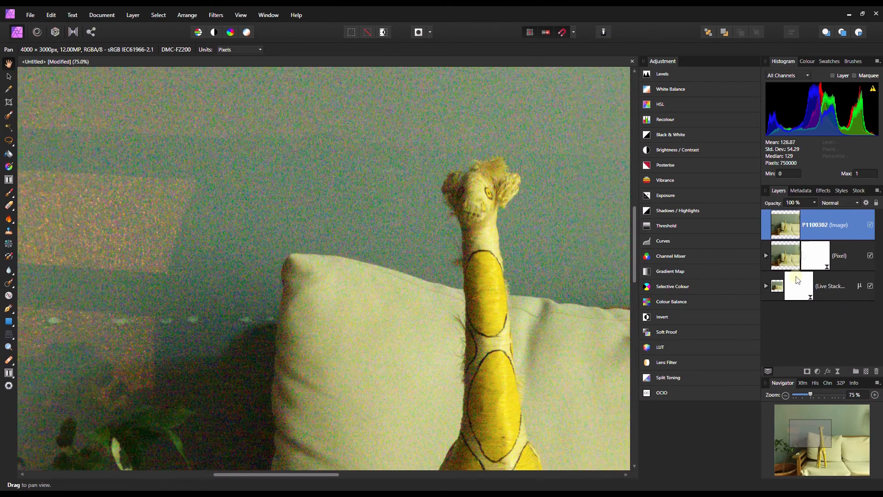
Step: Add a live denoise to the noisy shot with luminance and colour reduction both at 100%
{"action": "left_click", "coordinate": [216, 14]}
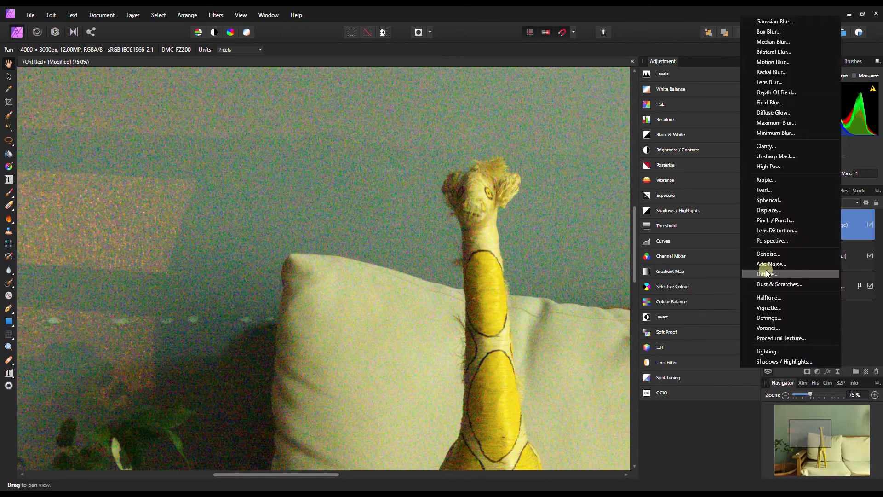
{"action": "left_click", "coordinate": [767, 254]}
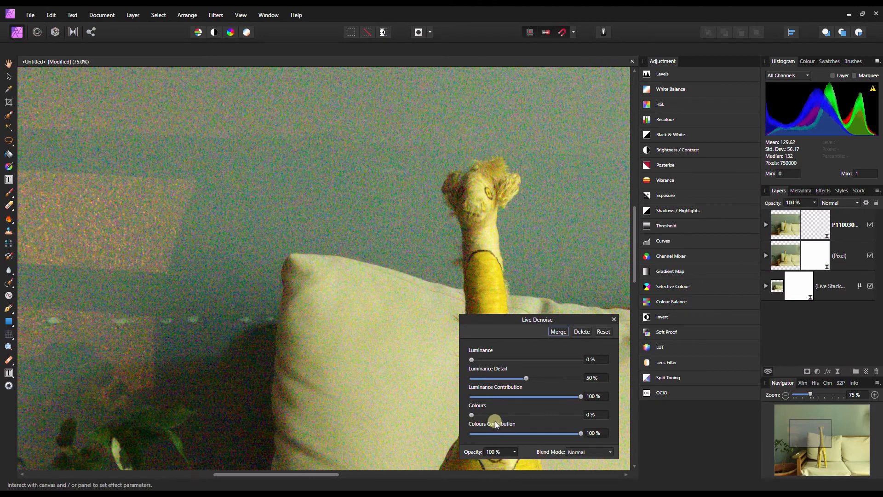
{"action": "left_click_drag", "start_coordinate": [472, 415], "coordinate": [494, 415]}
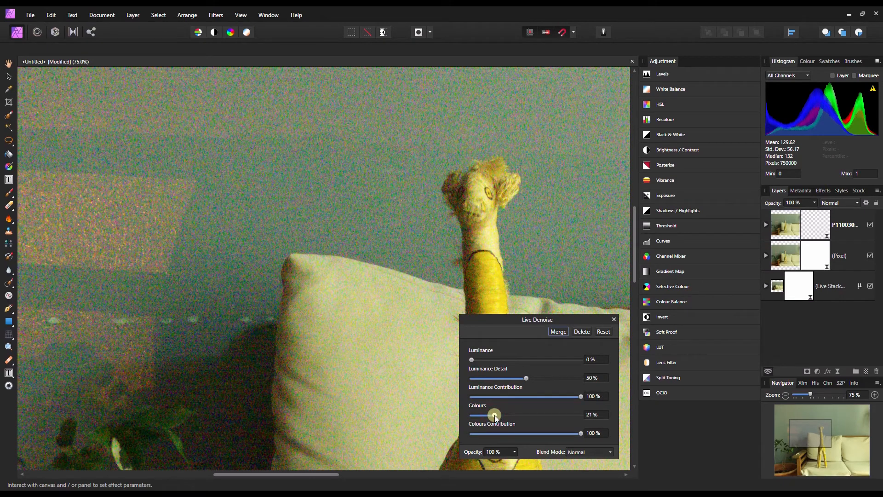
{"action": "left_click_drag", "start_coordinate": [493, 415], "coordinate": [525, 415]}
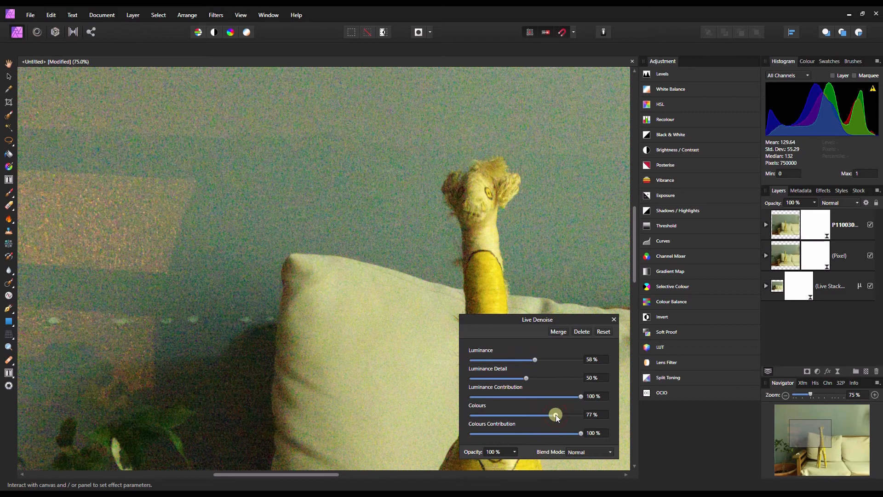
{"action": "left_click_drag", "start_coordinate": [535, 360], "coordinate": [544, 360]}
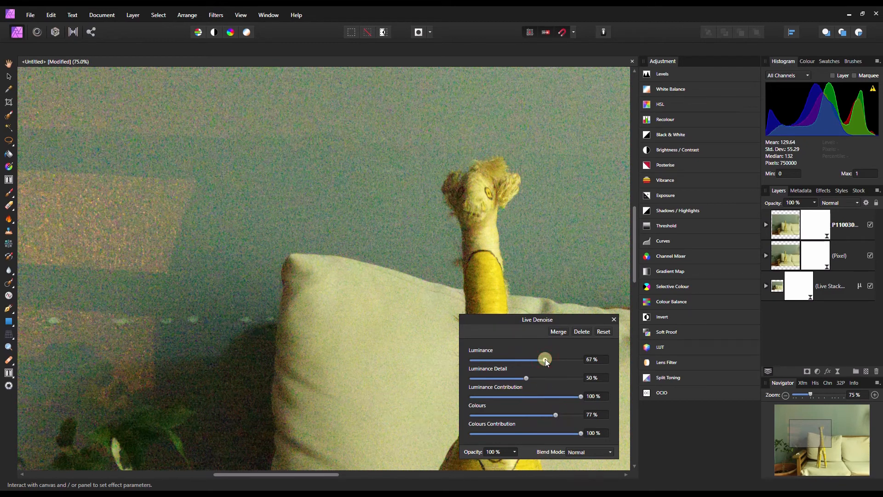
{"action": "left_click_drag", "start_coordinate": [545, 360], "coordinate": [550, 360]}
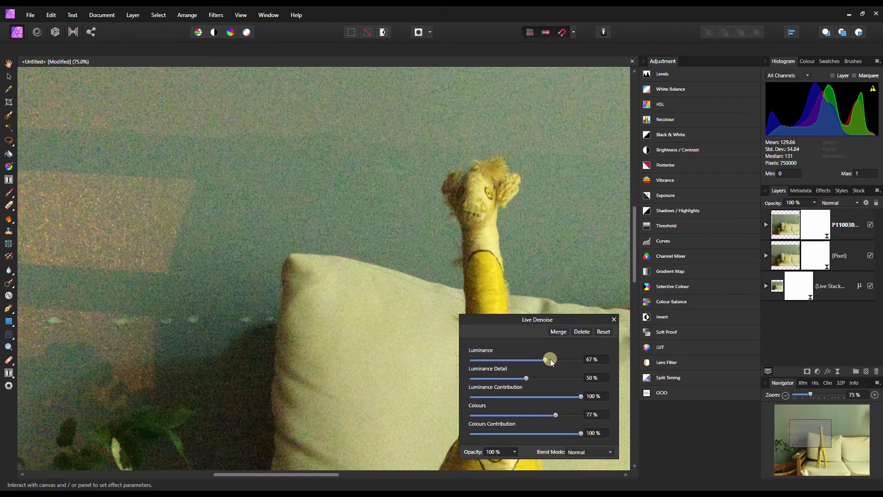
{"action": "left_click_drag", "start_coordinate": [549, 360], "coordinate": [581, 360]}
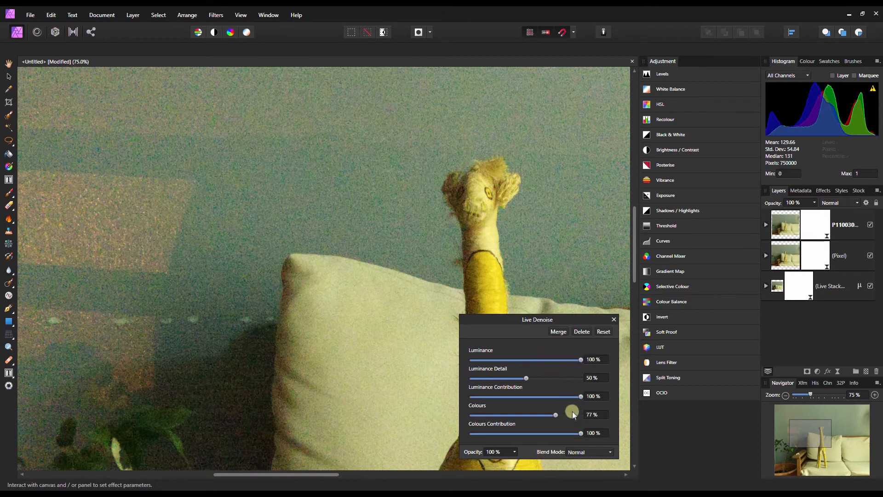
{"action": "left_click_drag", "start_coordinate": [571, 415], "coordinate": [581, 415]}
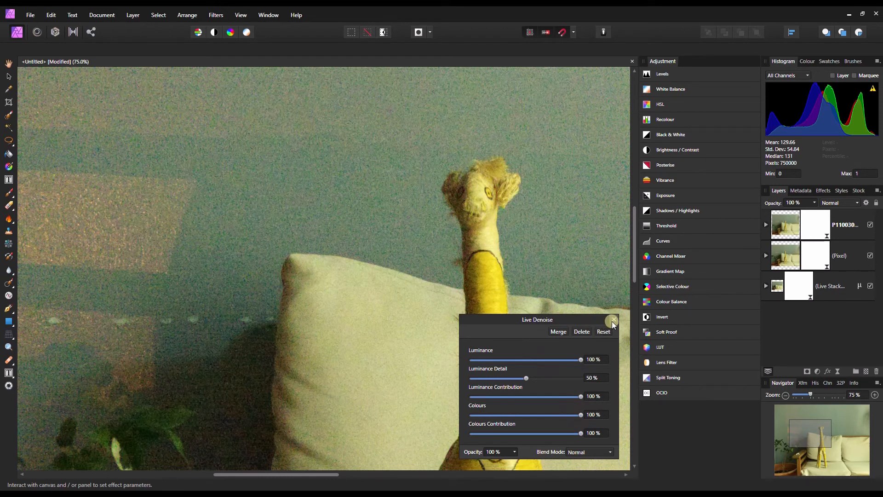
{"action": "left_click", "coordinate": [612, 322]}
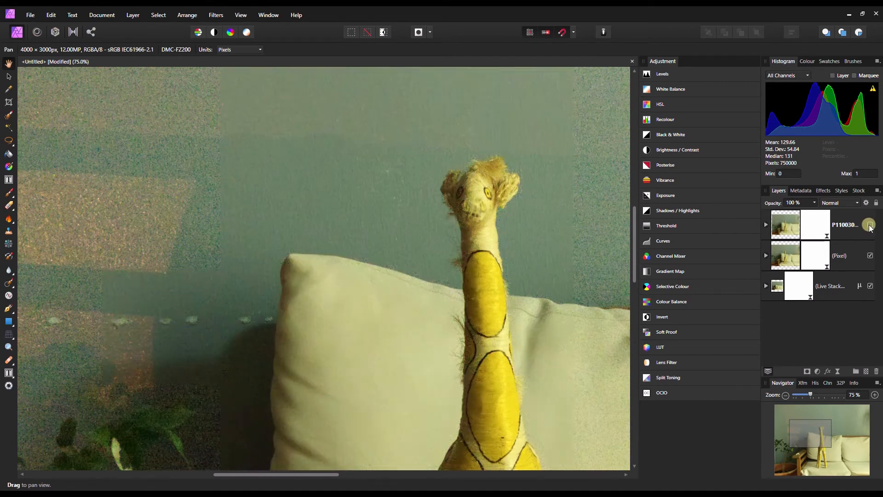
Step: Hide the denoised single shot layer to reveal the clean stack beneath
{"action": "left_click", "coordinate": [870, 225]}
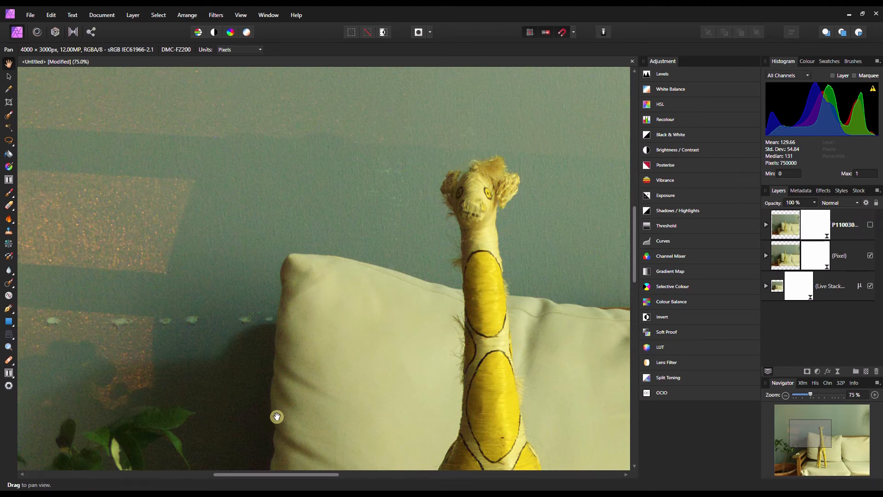
{"action": "mouse_move", "coordinate": [472, 332]}
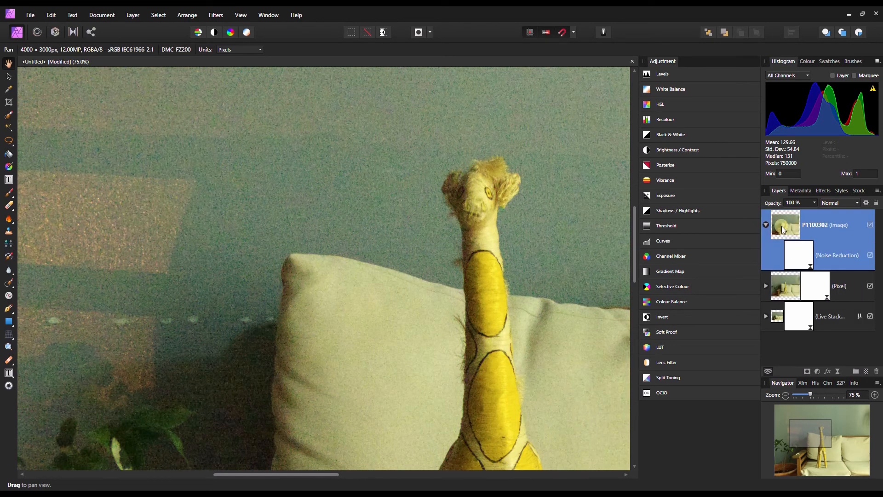
Step: Add a live high pass at 0.7 px radius blended as Vivid Light to the denoised shot
{"action": "left_click", "coordinate": [837, 371]}
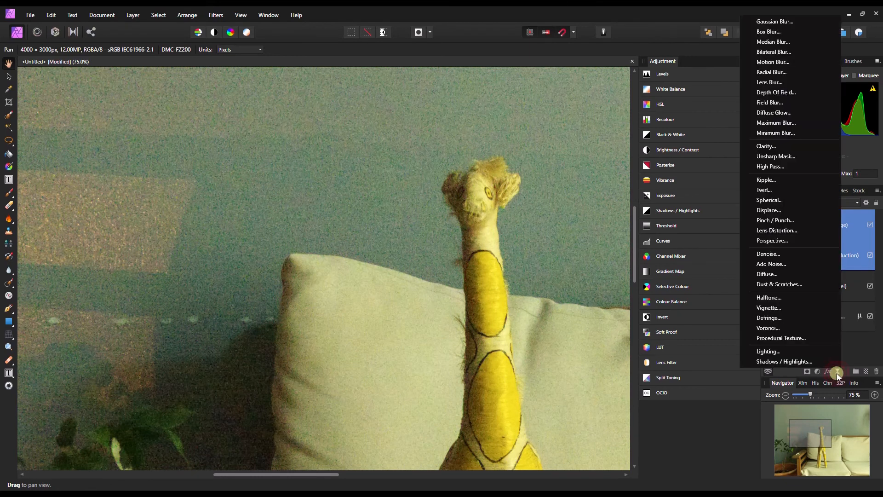
{"action": "mouse_move", "coordinate": [770, 167]}
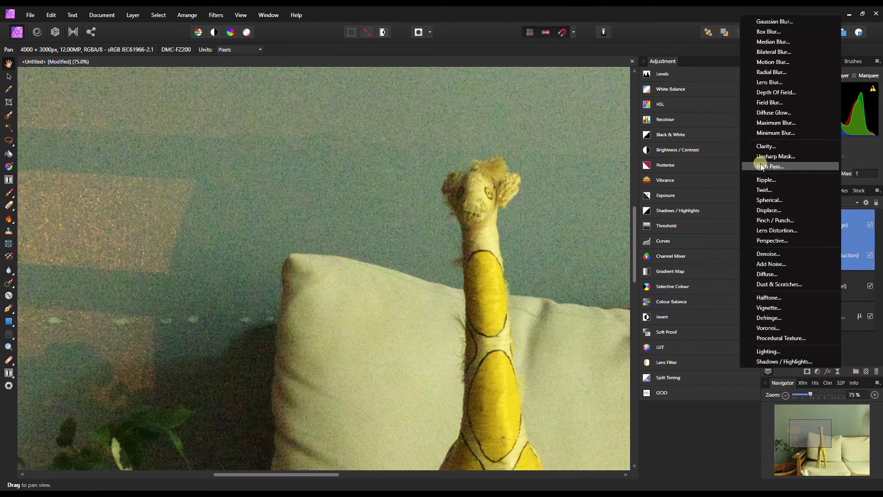
{"action": "left_click", "coordinate": [771, 166]}
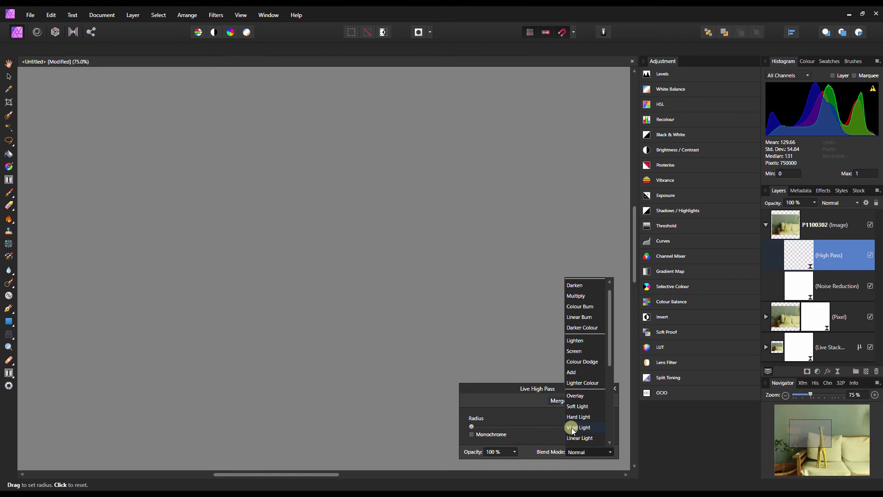
{"action": "left_click", "coordinate": [577, 427]}
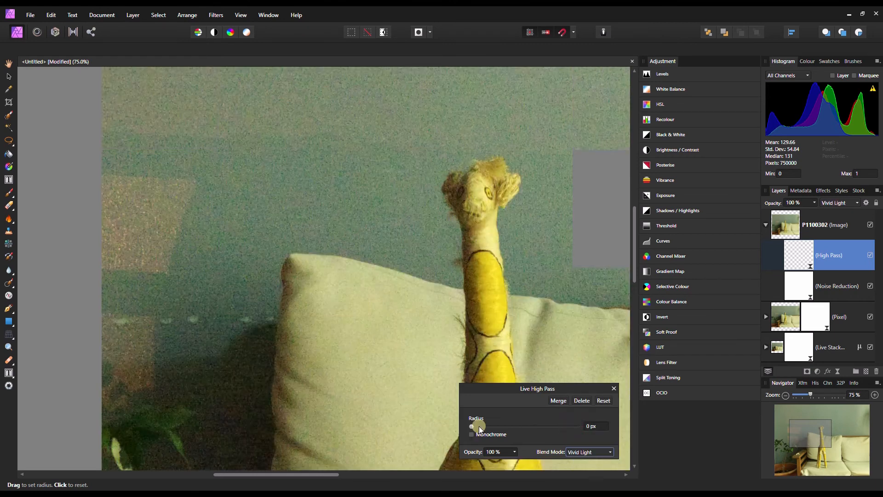
{"action": "left_click_drag", "start_coordinate": [473, 426], "coordinate": [482, 426]}
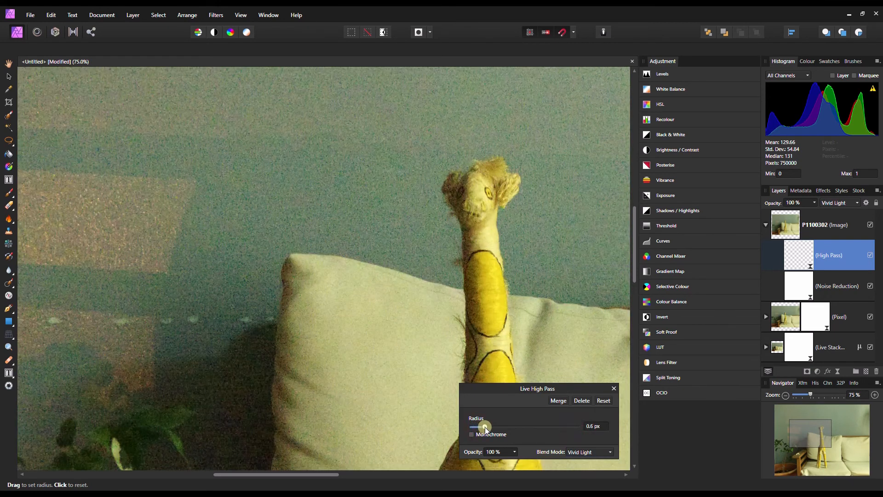
{"action": "left_click_drag", "start_coordinate": [483, 426], "coordinate": [487, 426]}
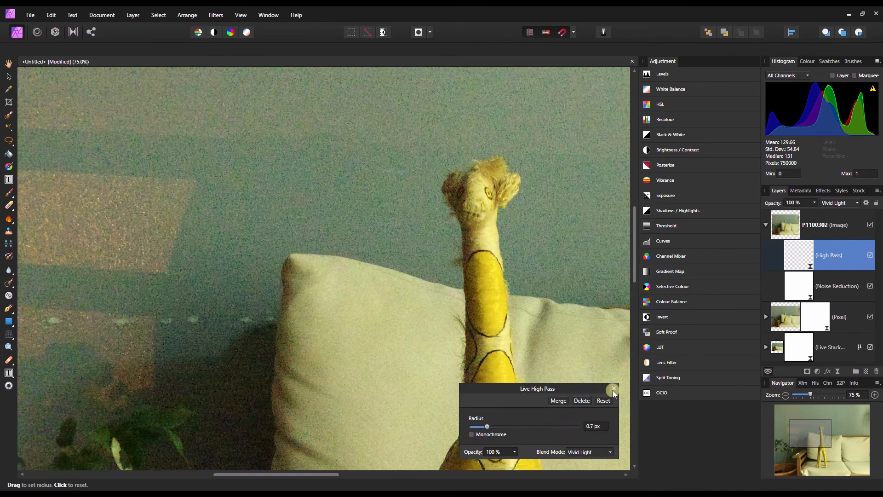
{"action": "left_click", "coordinate": [612, 390]}
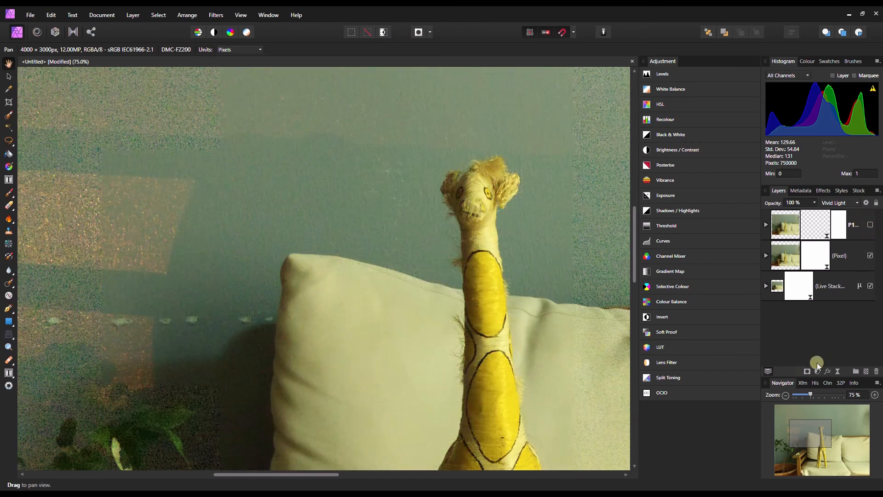
Step: Zoom out to 25% to review the whole stacked giraffe-on-sofa scene against the denoised single shot
{"action": "left_click", "coordinate": [784, 395]}
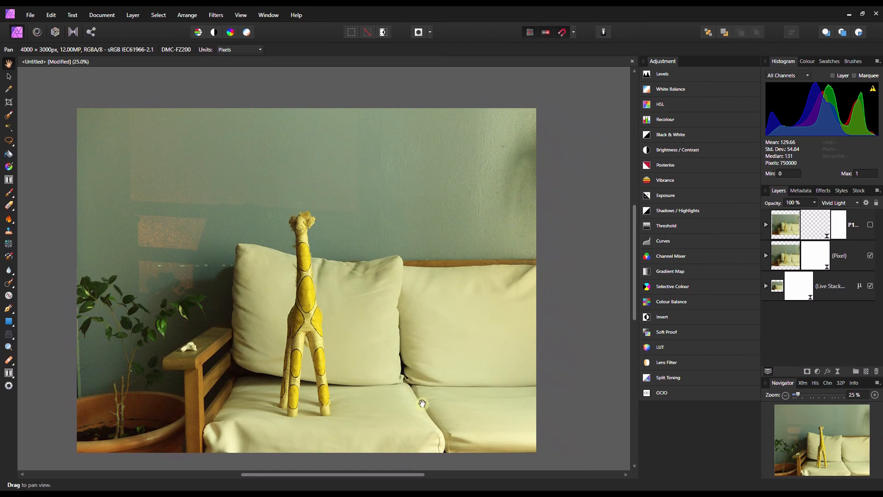
{"action": "mouse_move", "coordinate": [413, 376]}
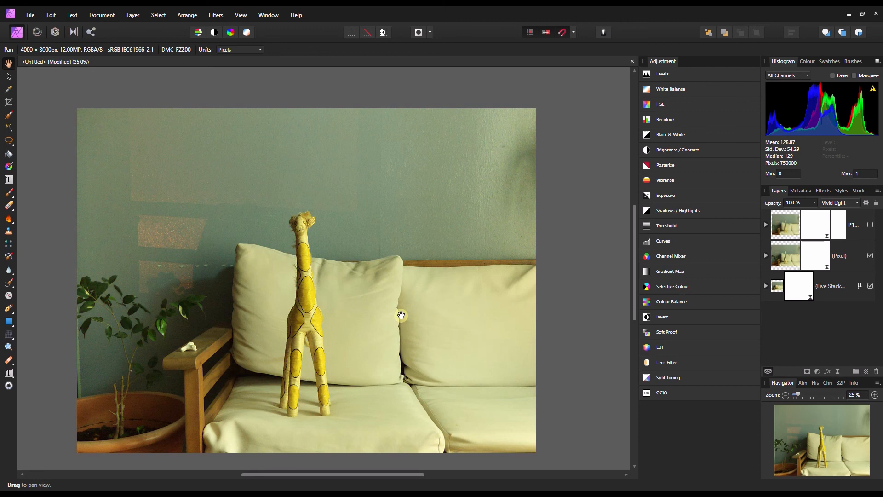
{"action": "mouse_move", "coordinate": [219, 184]}
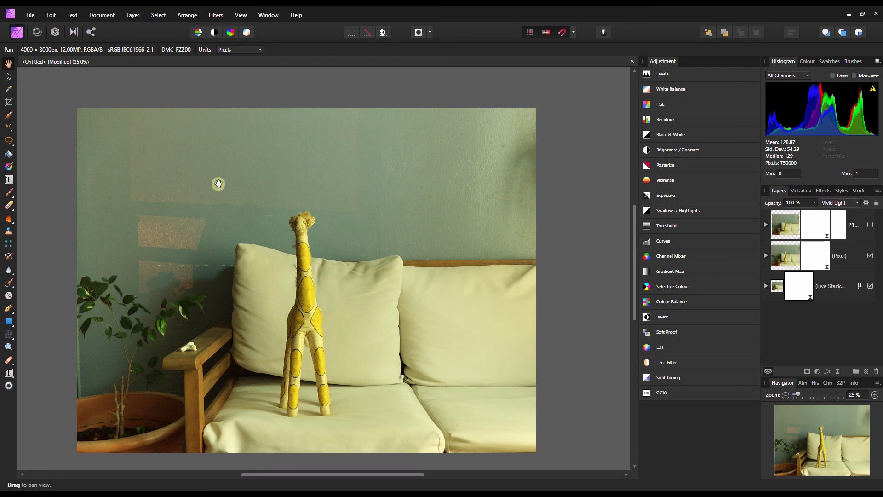
{"action": "mouse_move", "coordinate": [377, 293]}
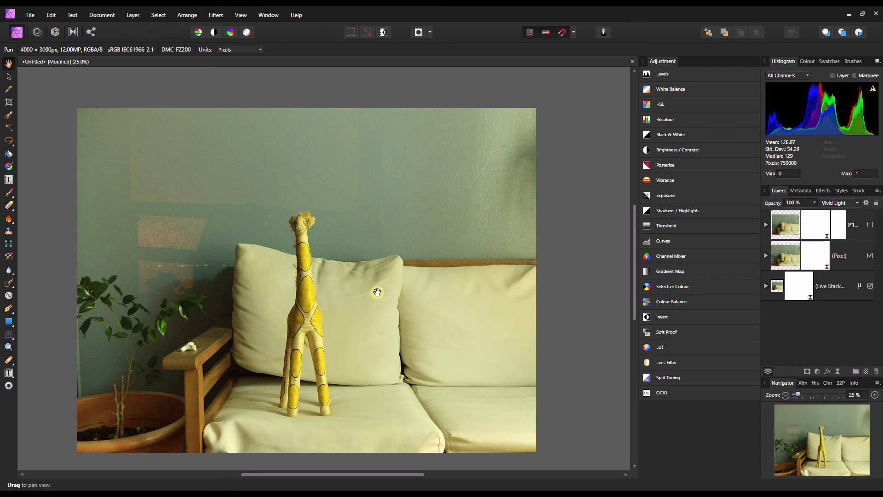